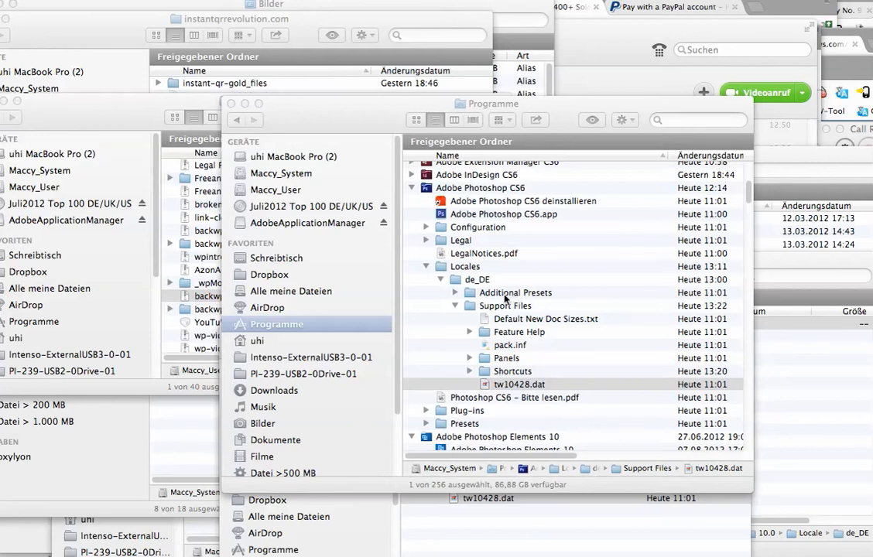
mouse_move(464, 189)
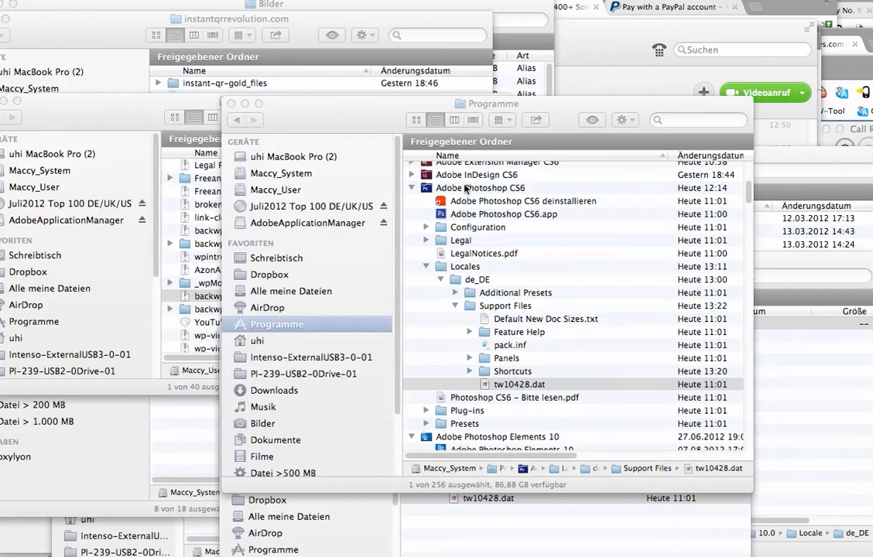
Locate the tw10428.dat language file in Support Files, then launch Adobe Photoshop CS6.app.
click(520, 384)
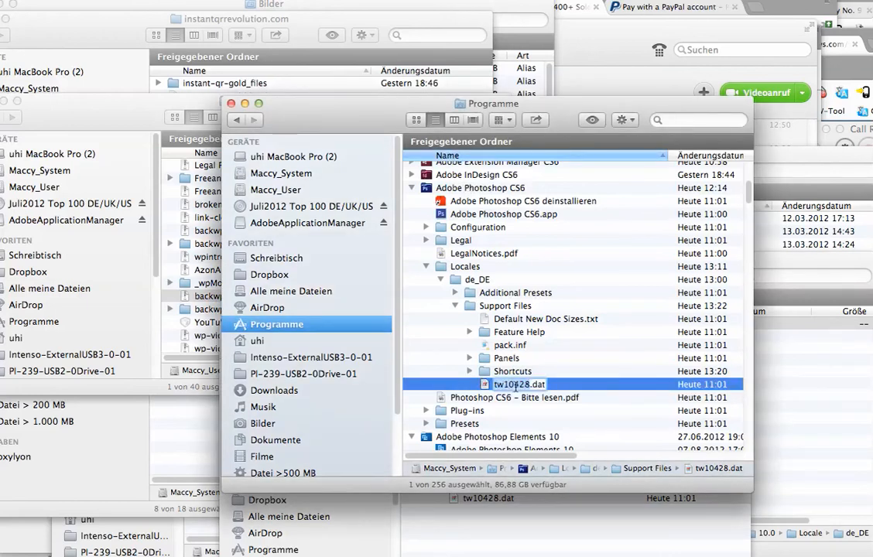
mouse_move(565, 377)
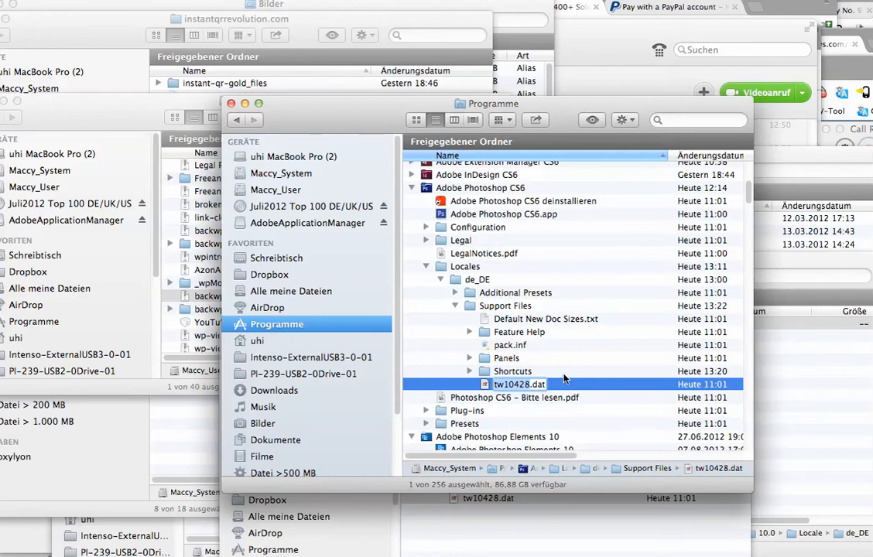
mouse_move(559, 377)
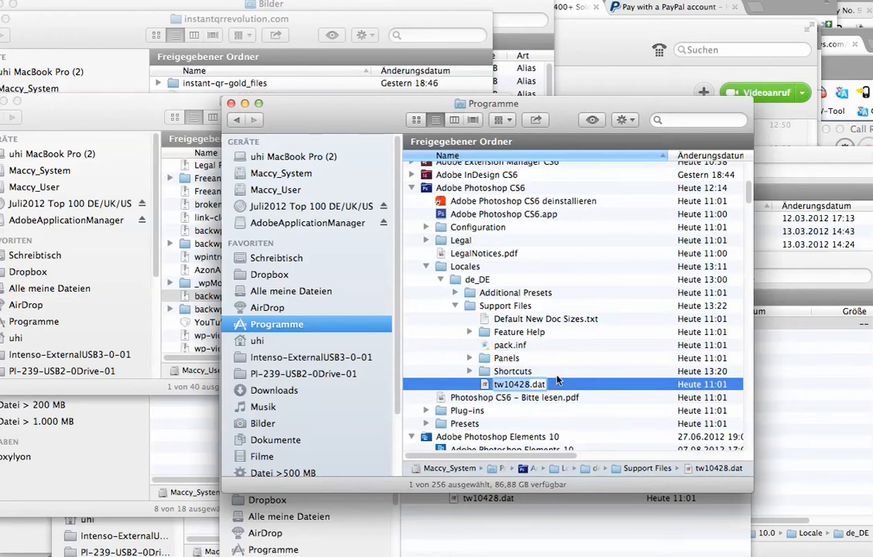
click(507, 357)
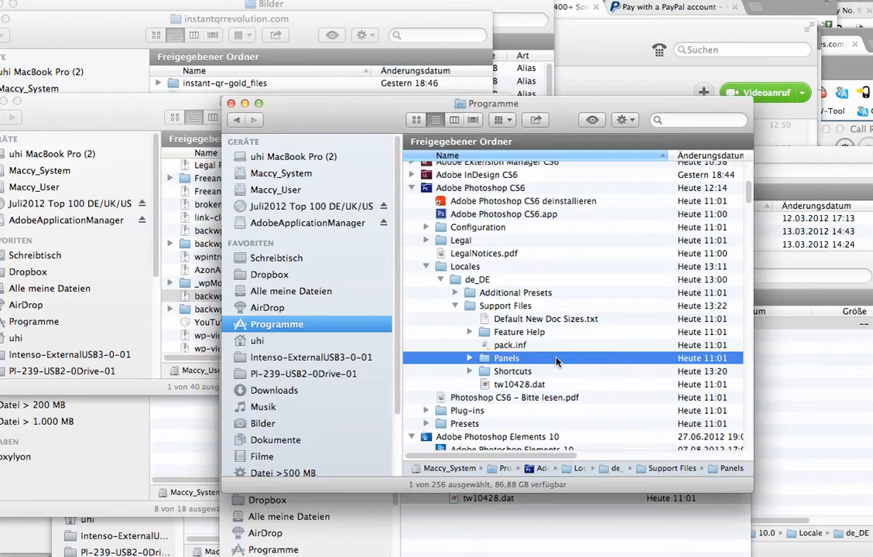
click(520, 384)
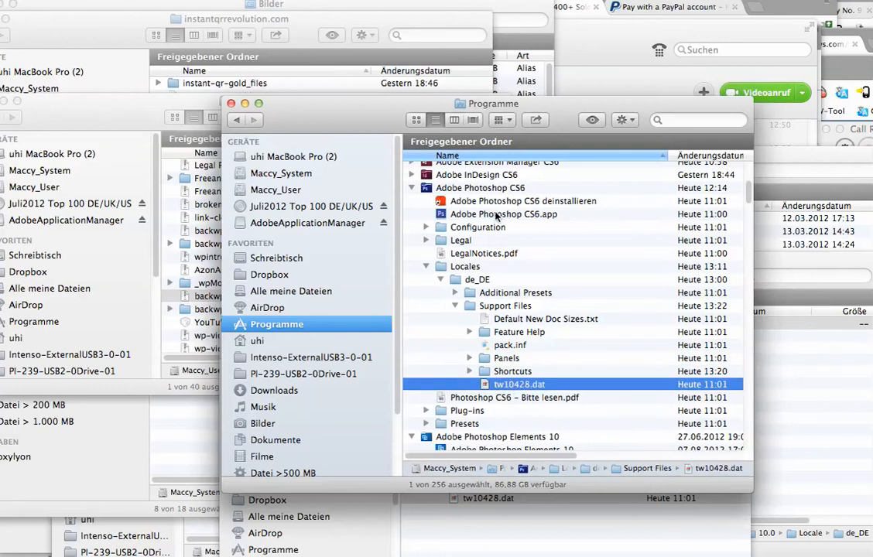
click(503, 213)
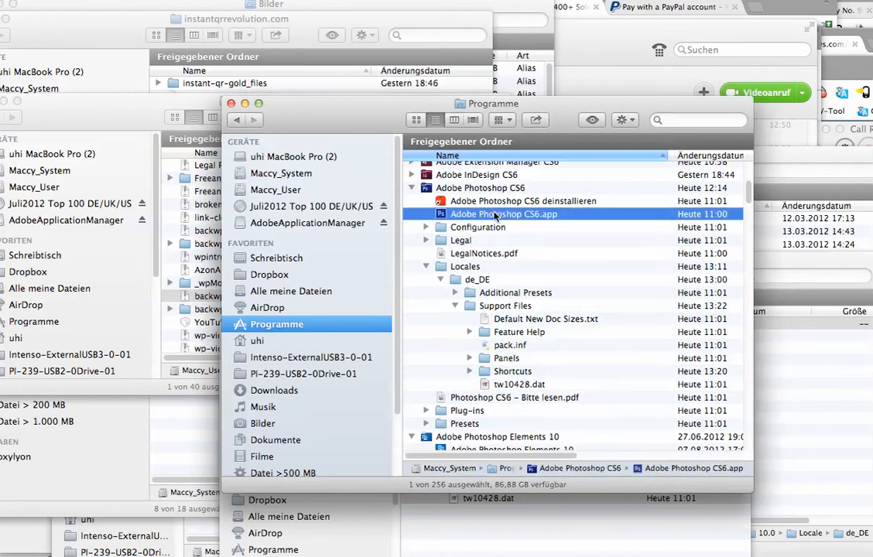
double_click(503, 213)
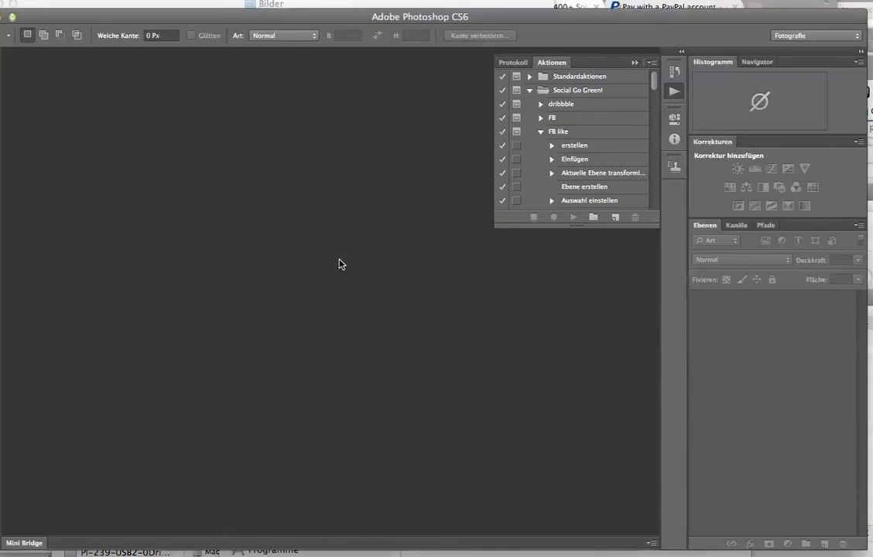
mouse_move(743, 76)
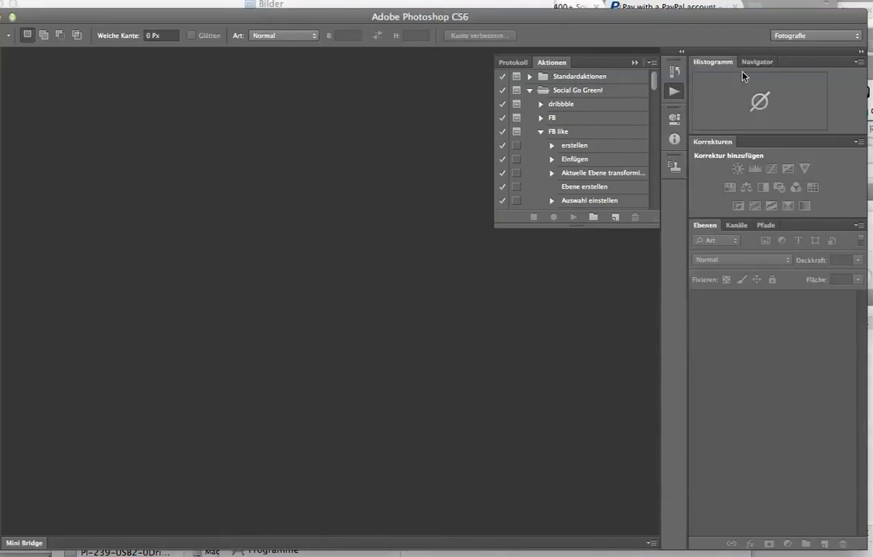
mouse_move(566, 81)
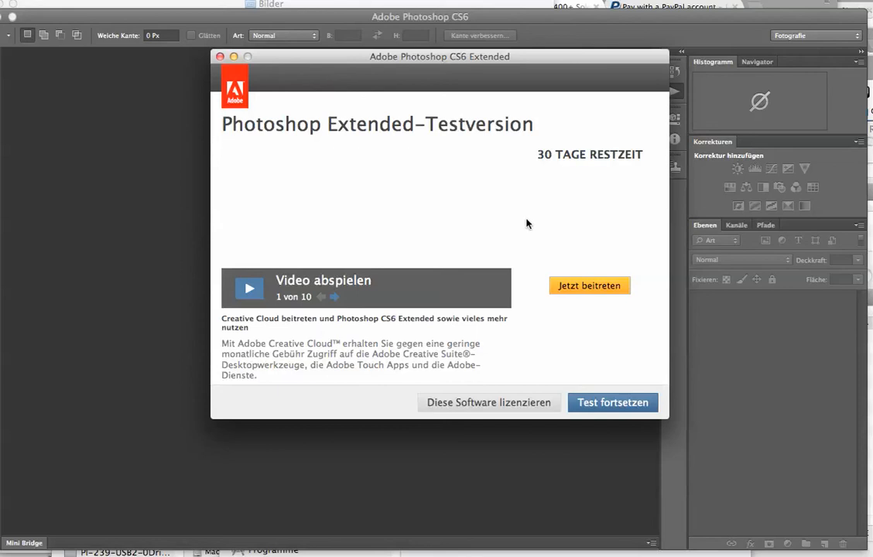
Continue the 30-day trial via 'Test fortsetzen' and show the German workspace menu.
click(613, 403)
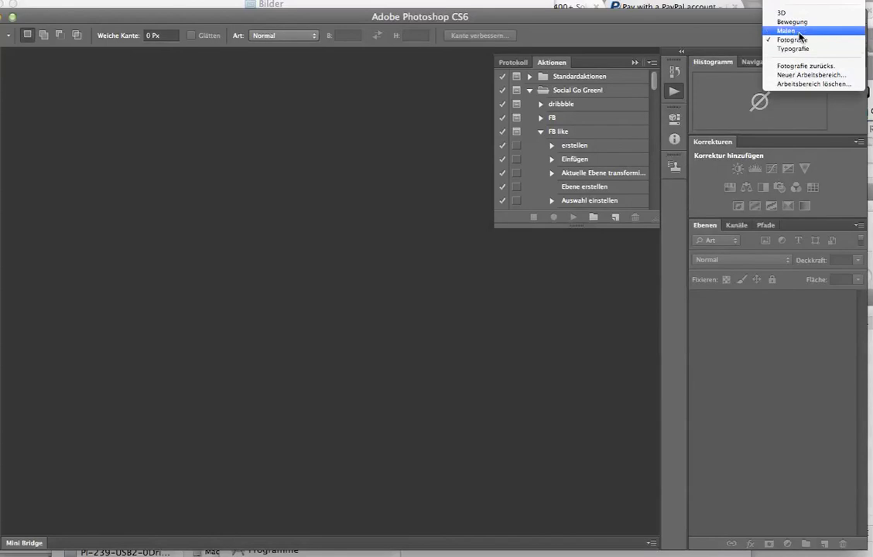
click(792, 40)
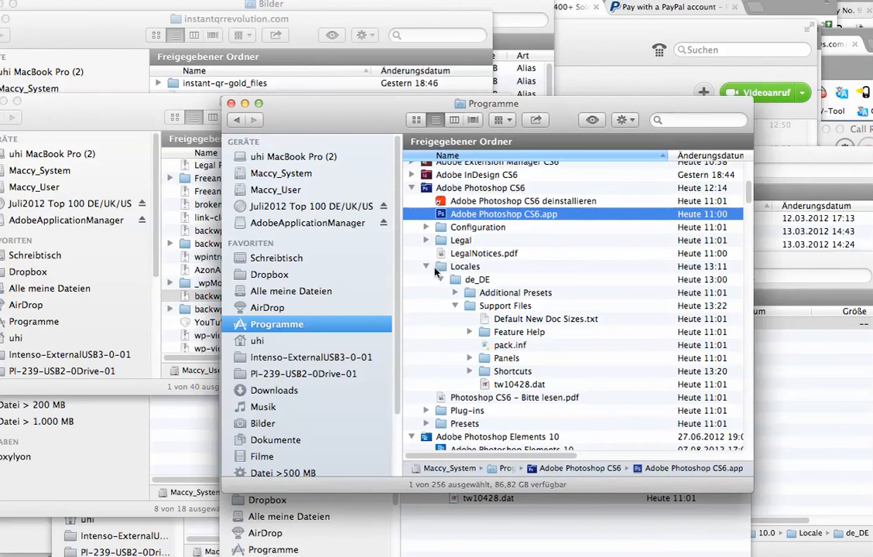
mouse_move(529, 387)
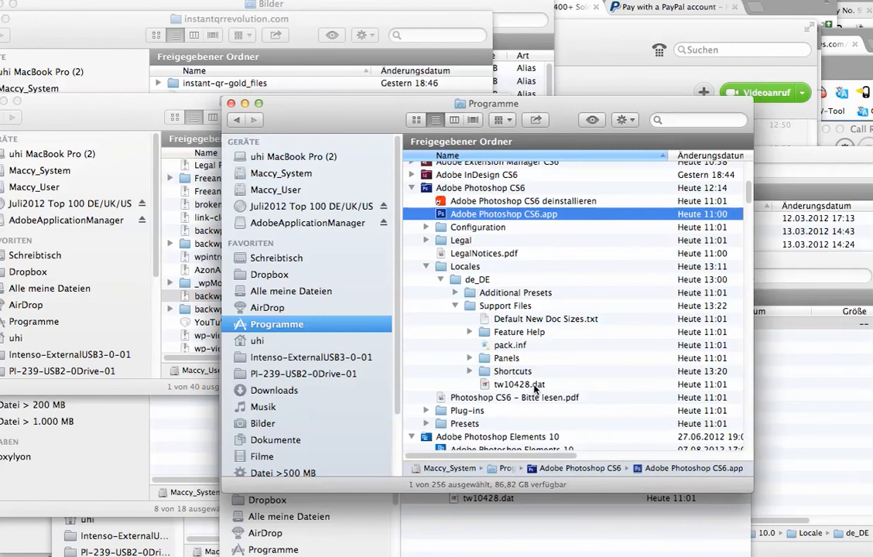
click(518, 384)
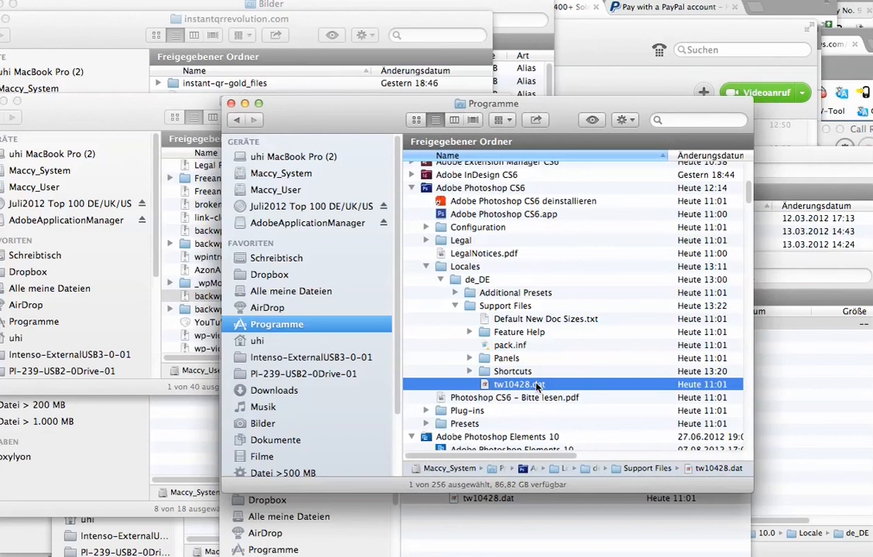
Rename tw10428.dat to tw10428.bak, confirming 'Use .bak', and reselect Photoshop CS6.app.
right_click(518, 383)
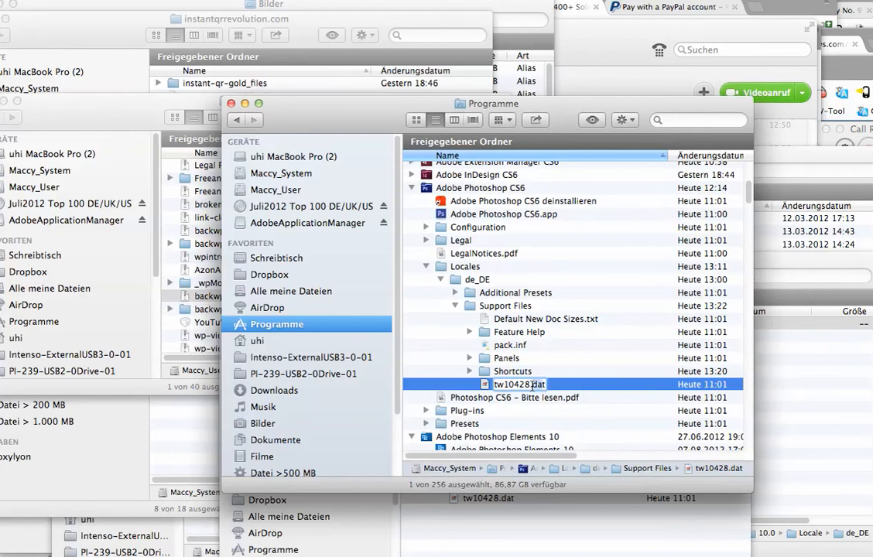
key(Return)
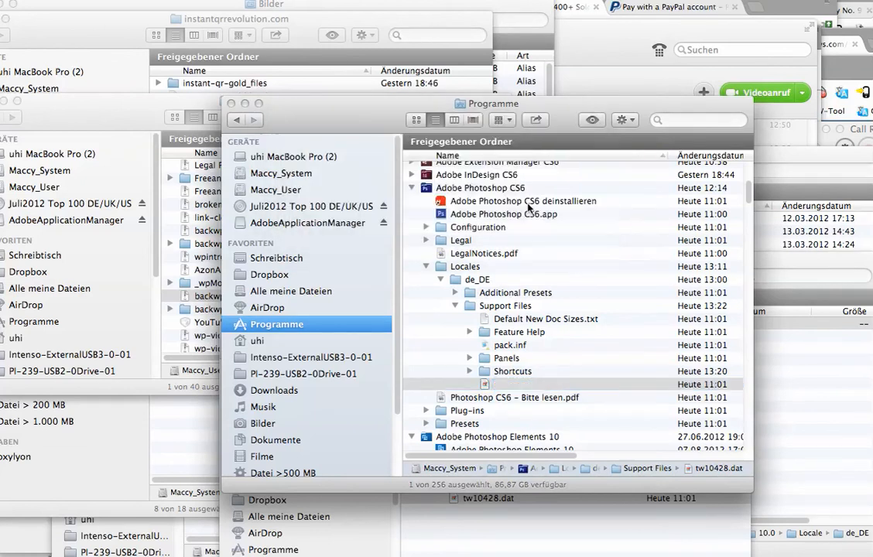
click(520, 384)
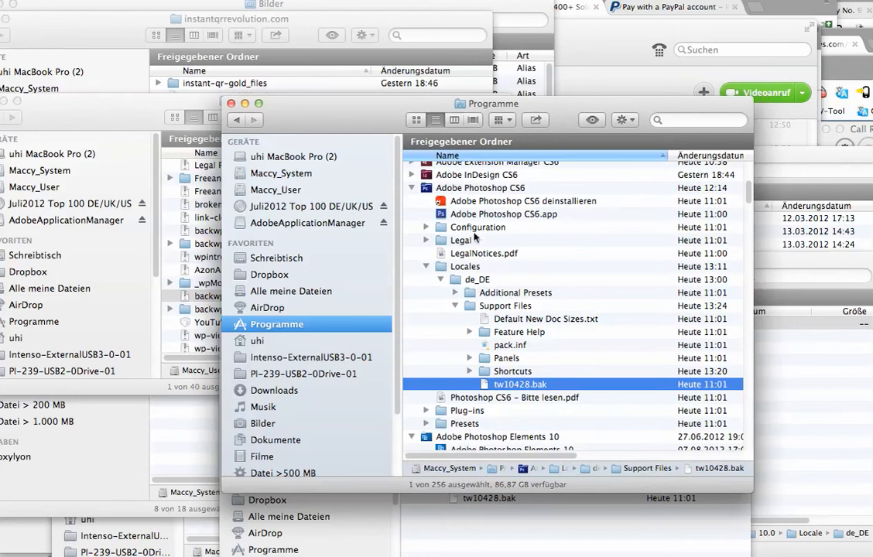
click(503, 214)
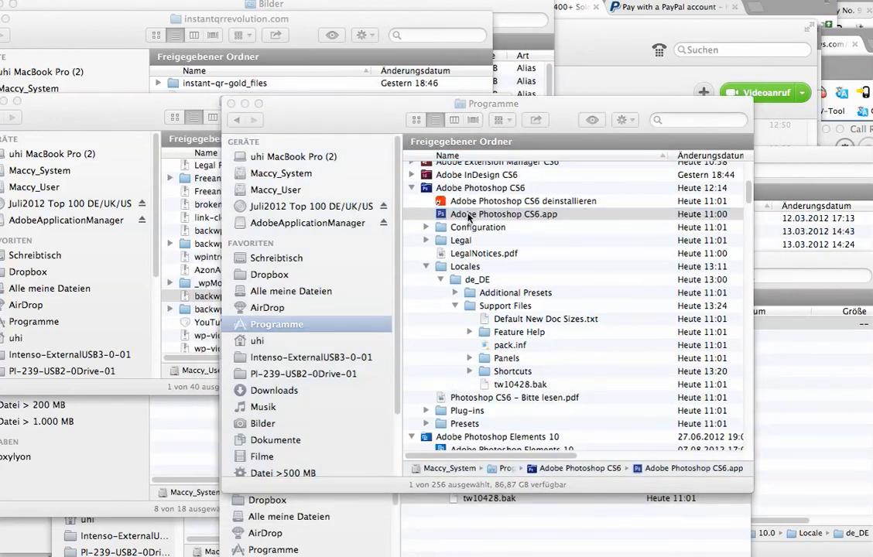
Relaunch Photoshop CS6 and continue the trial, now with an English interface.
double_click(504, 214)
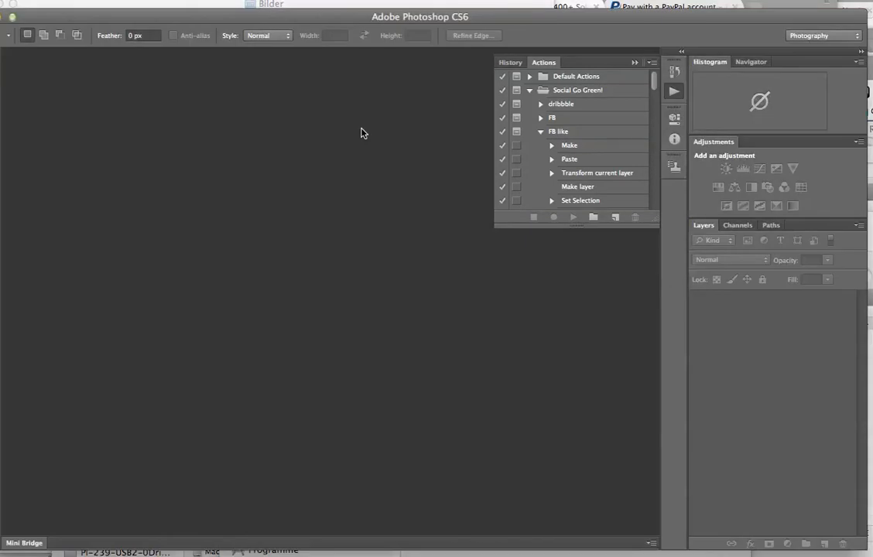
mouse_move(582, 81)
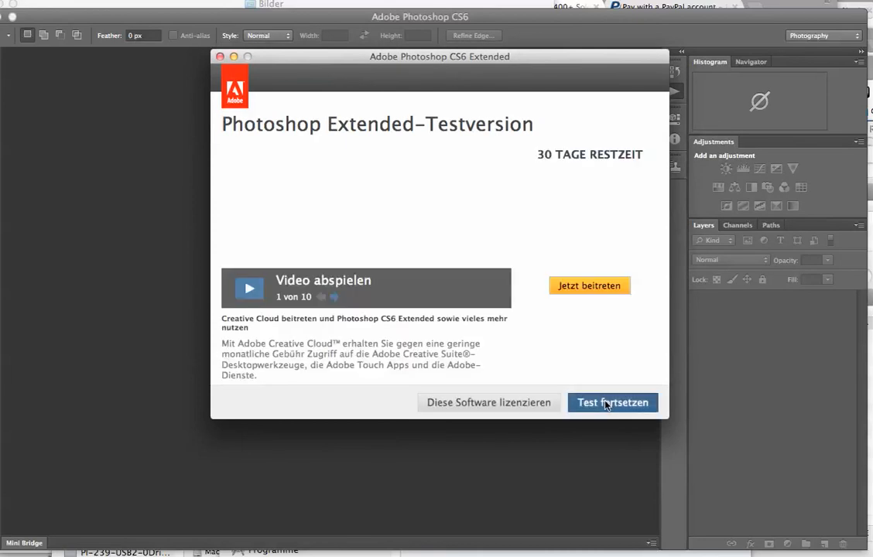
click(613, 403)
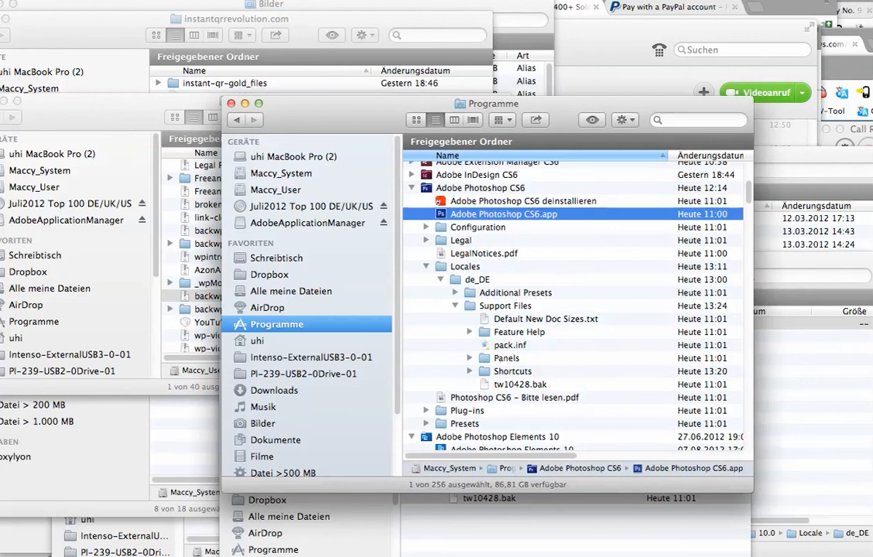
click(520, 383)
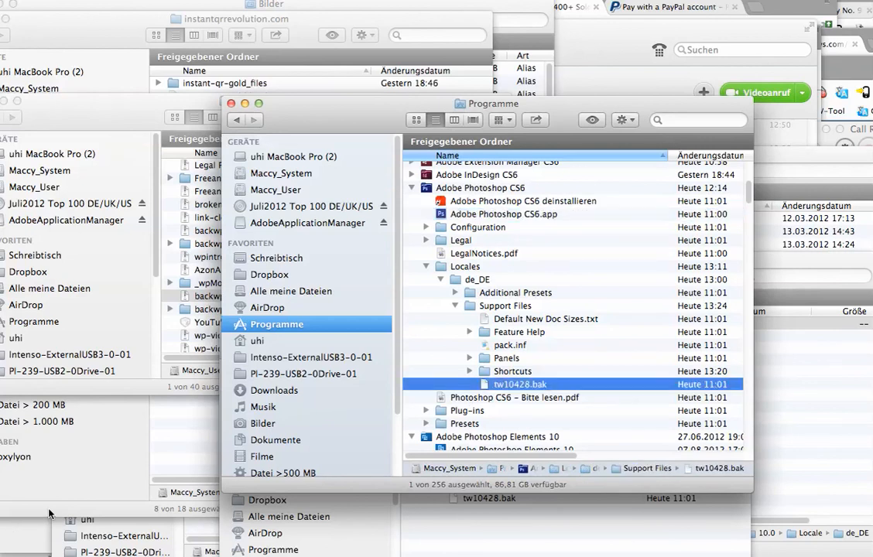